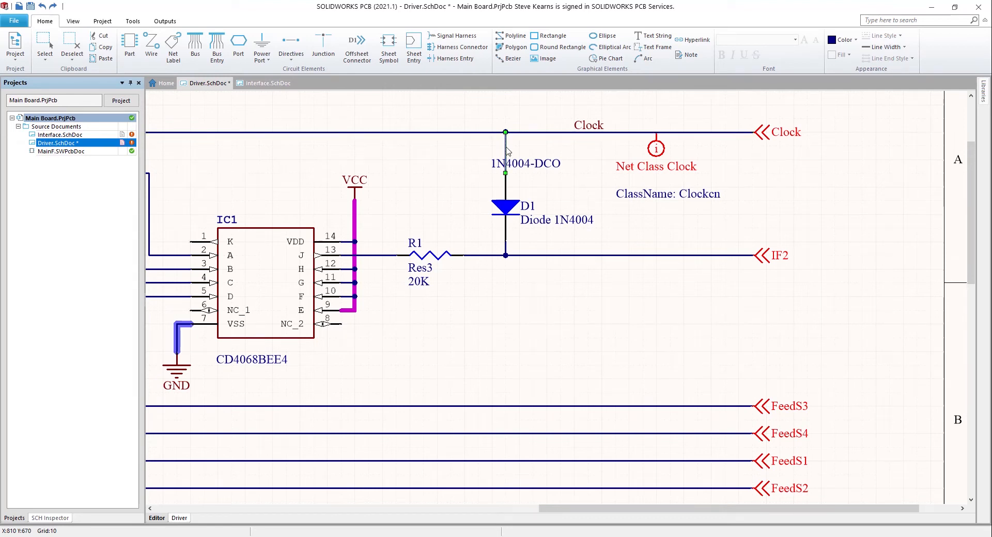
pyautogui.moveTo(355, 237)
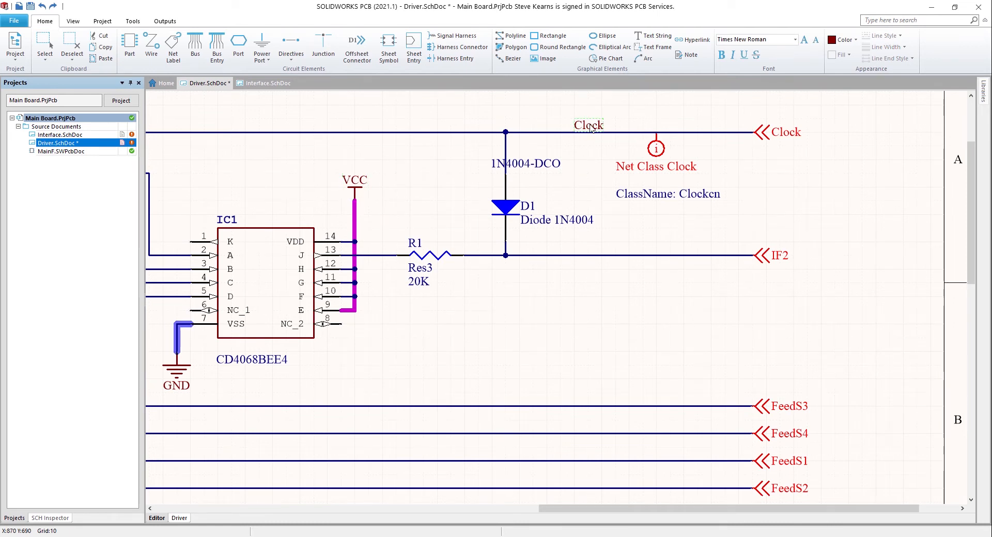
# Step: Wire the copied IC2 pins 1, 3, 5 and 13 together and to R2, confirming wire properties
pyautogui.click(656, 152)
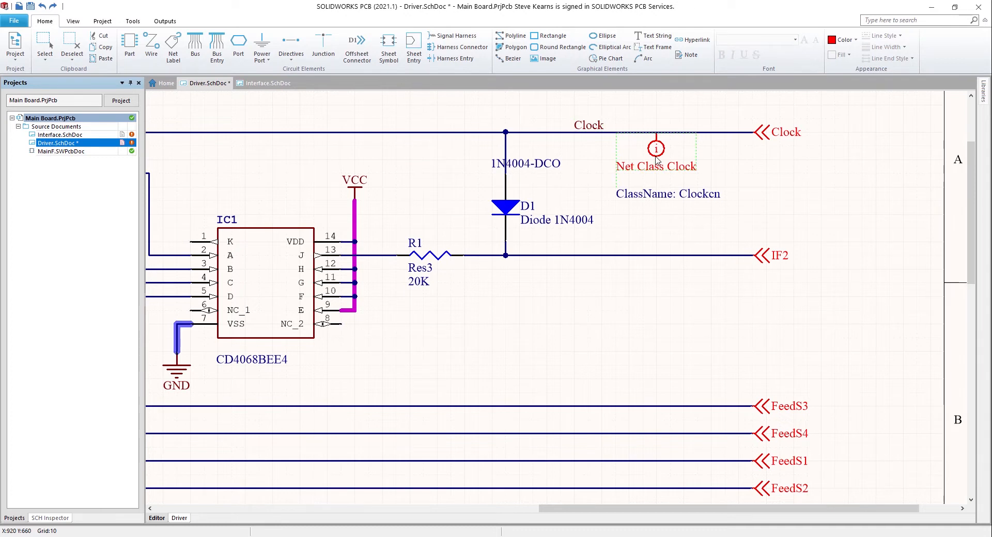
pyautogui.moveTo(697, 191)
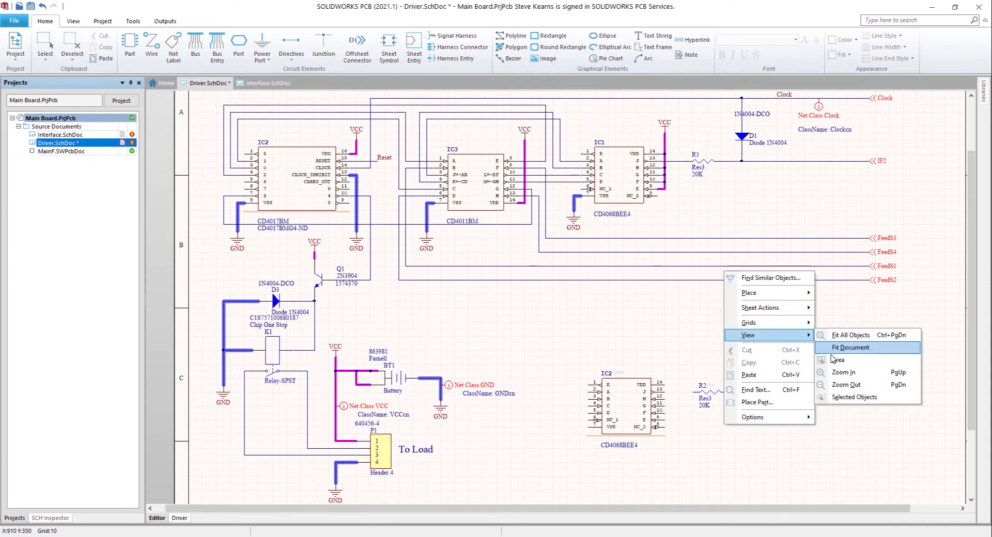
pyautogui.click(849, 348)
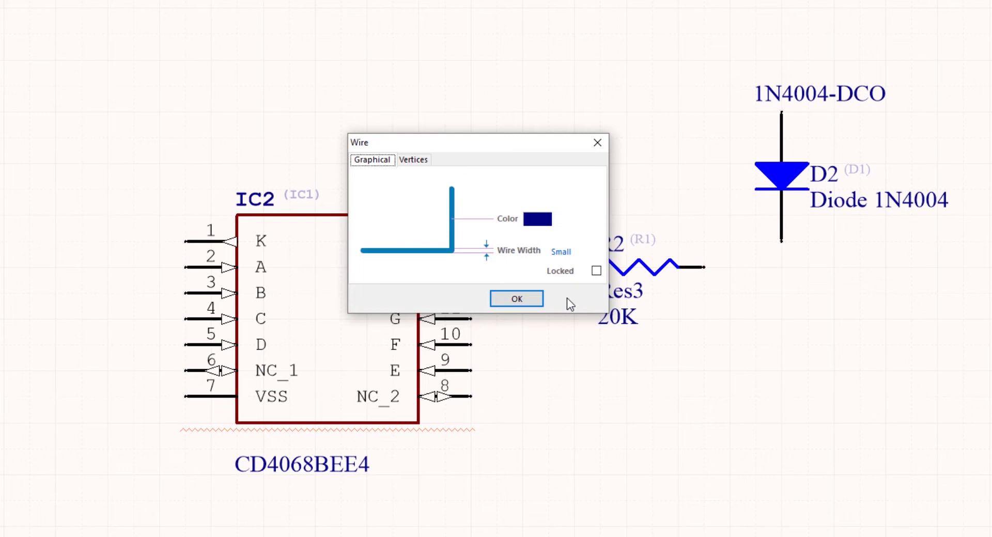
pyautogui.click(516, 299)
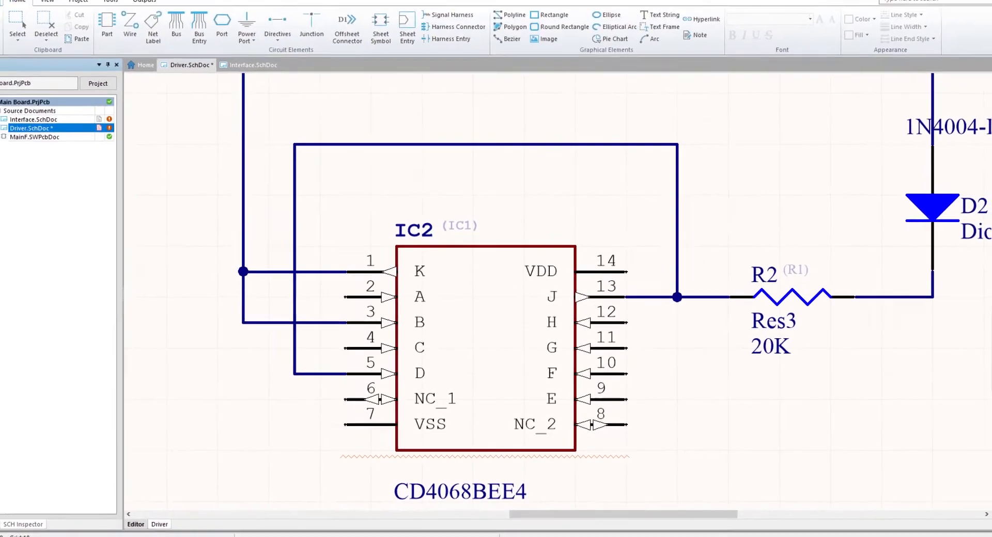
# Step: Enable Display Cross-Overs in the Schematic General system preferences
pyautogui.click(14, 21)
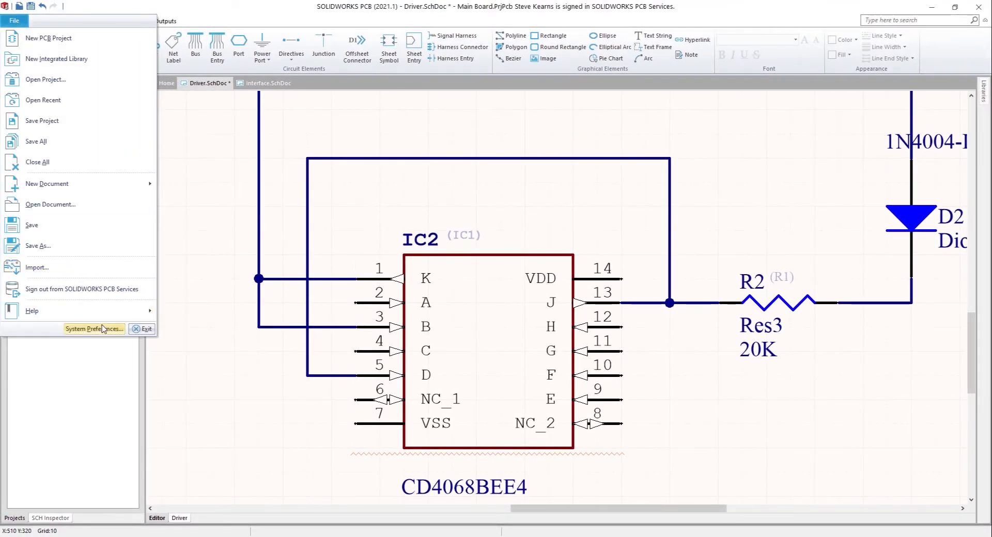
pyautogui.click(94, 329)
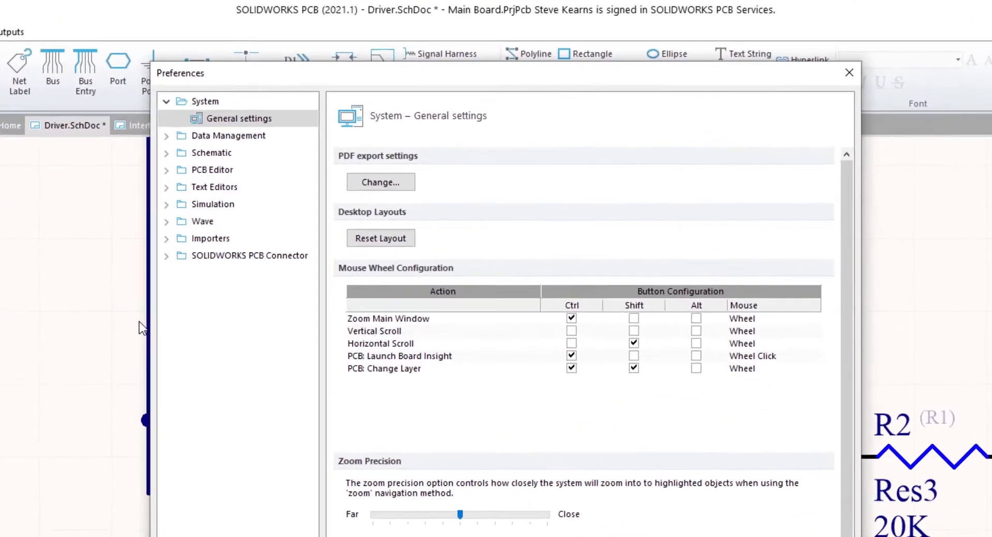
pyautogui.click(166, 152)
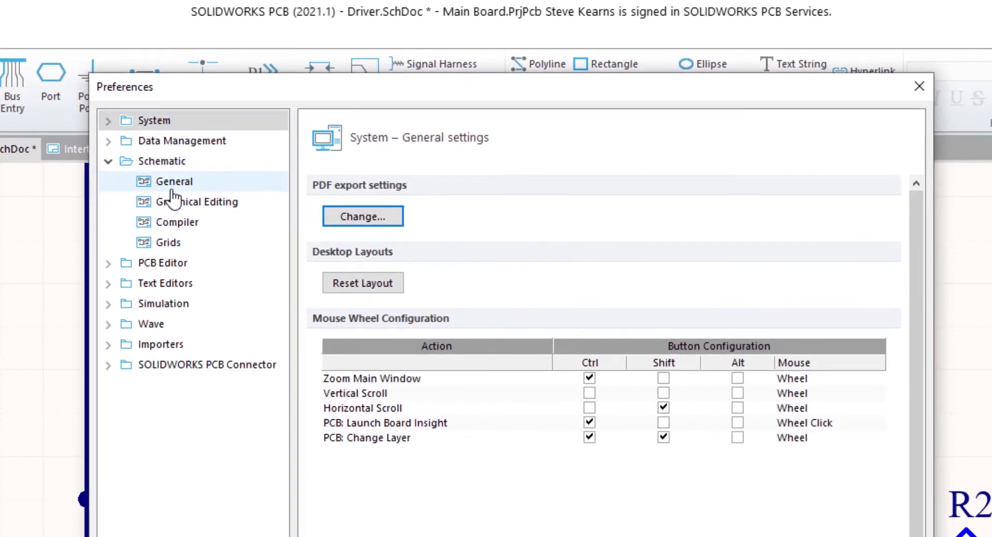
pyautogui.click(176, 180)
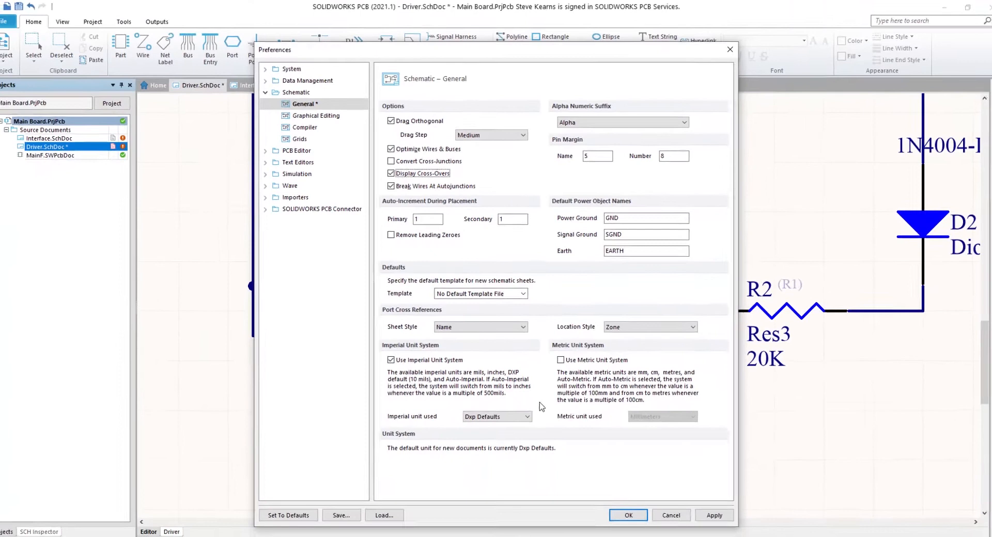
pyautogui.click(628, 515)
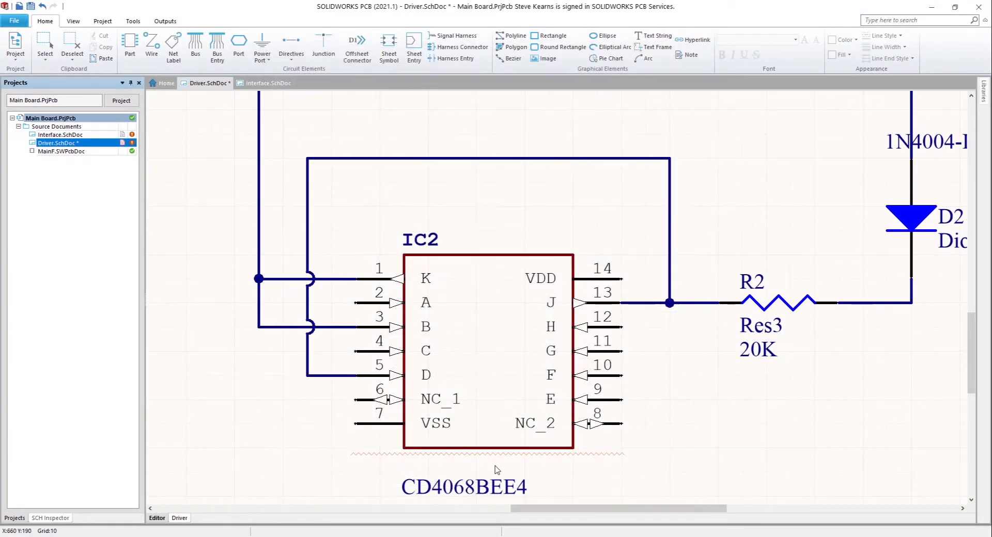
pyautogui.moveTo(290, 259)
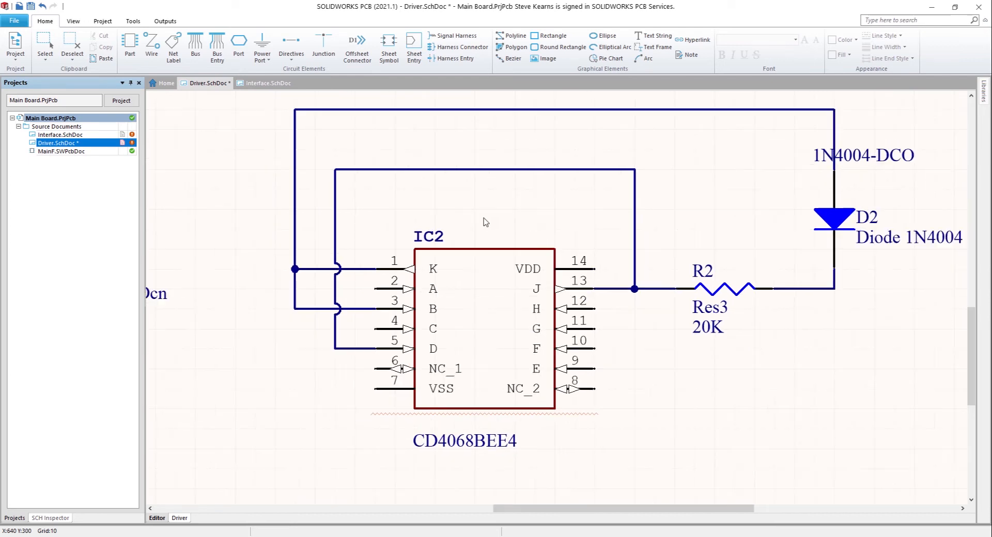
pyautogui.moveTo(217, 115)
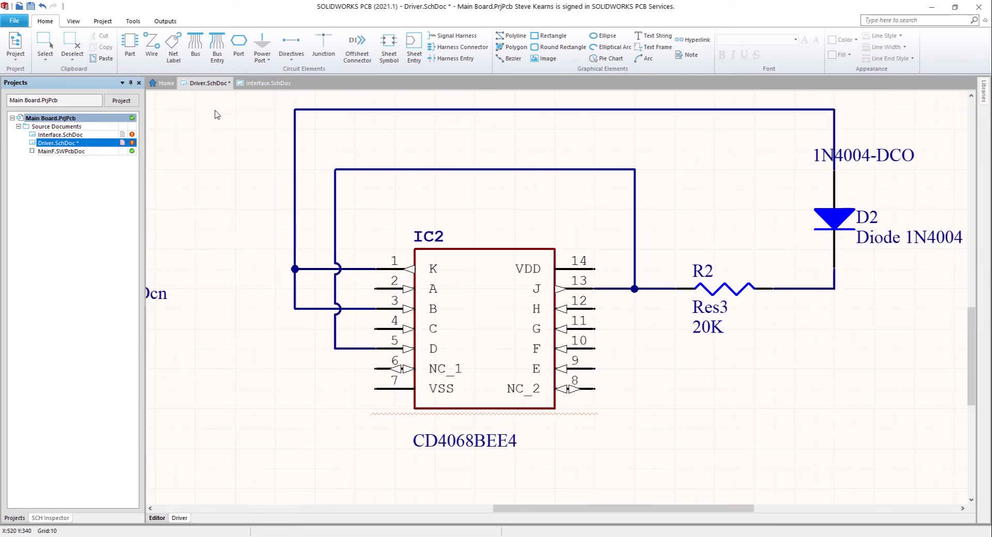
# Step: Place a net label named Net1 on the top loop wire above IC2
pyautogui.click(172, 45)
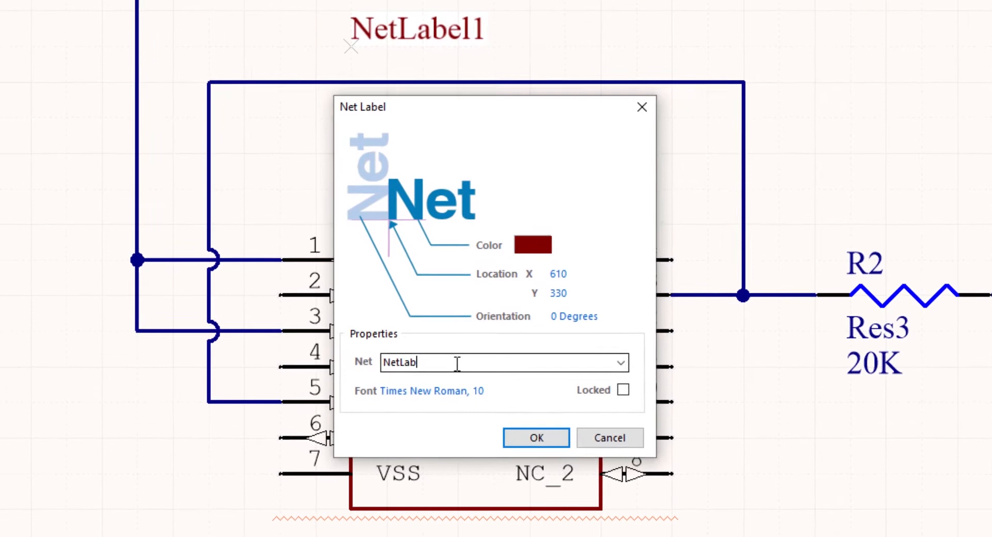
pyautogui.write('Net1')
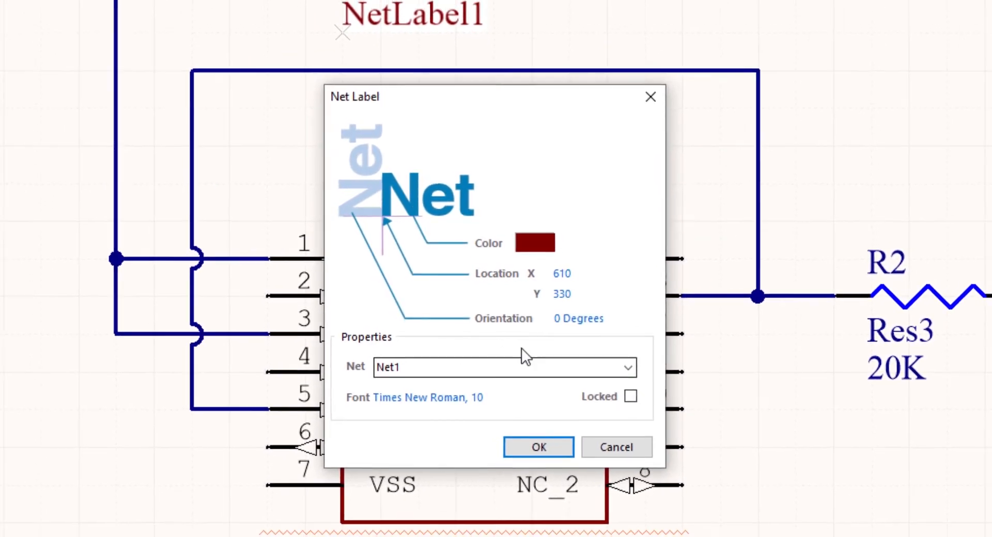
pyautogui.click(538, 447)
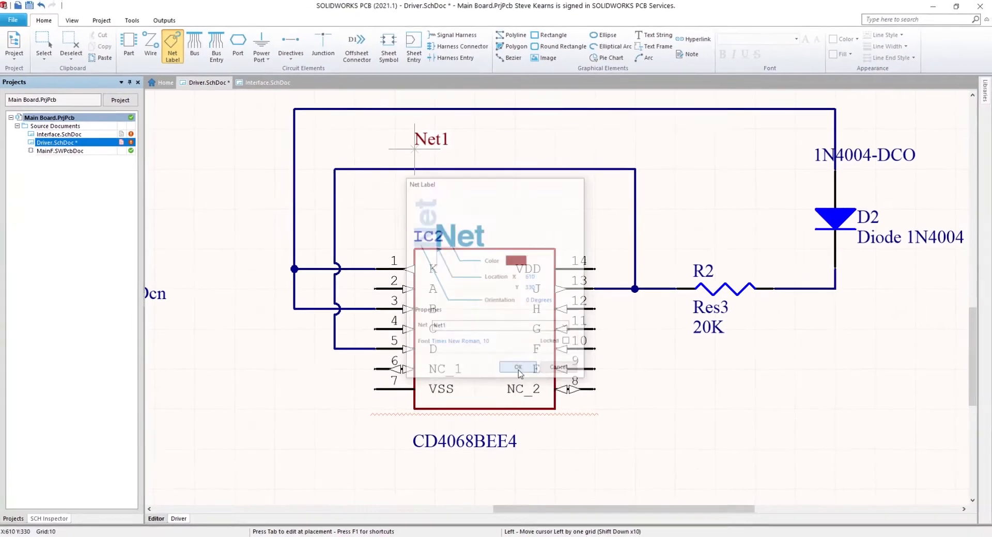
pyautogui.click(516, 367)
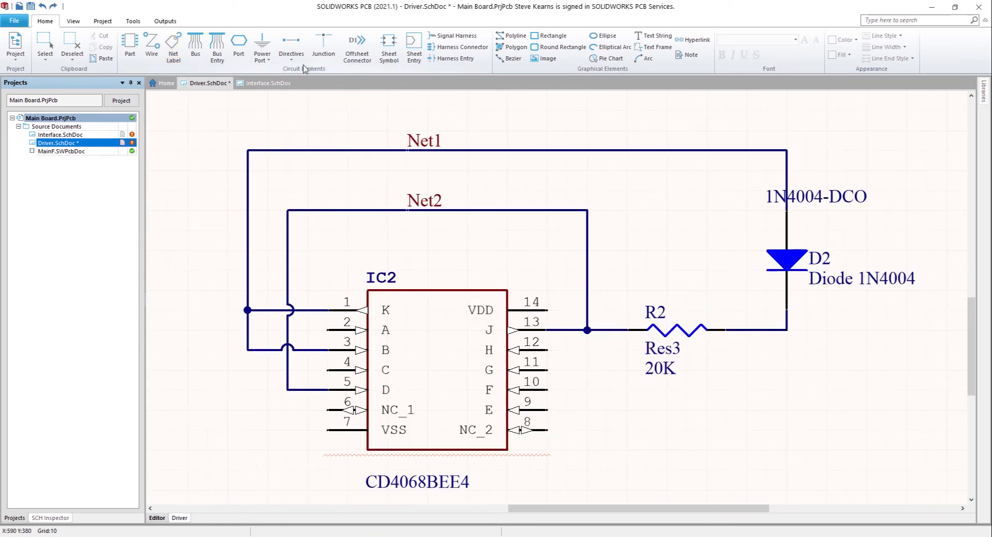
# Step: Place a net class directive named NetNum with ClassName Net* on the loop wire
pyautogui.click(290, 48)
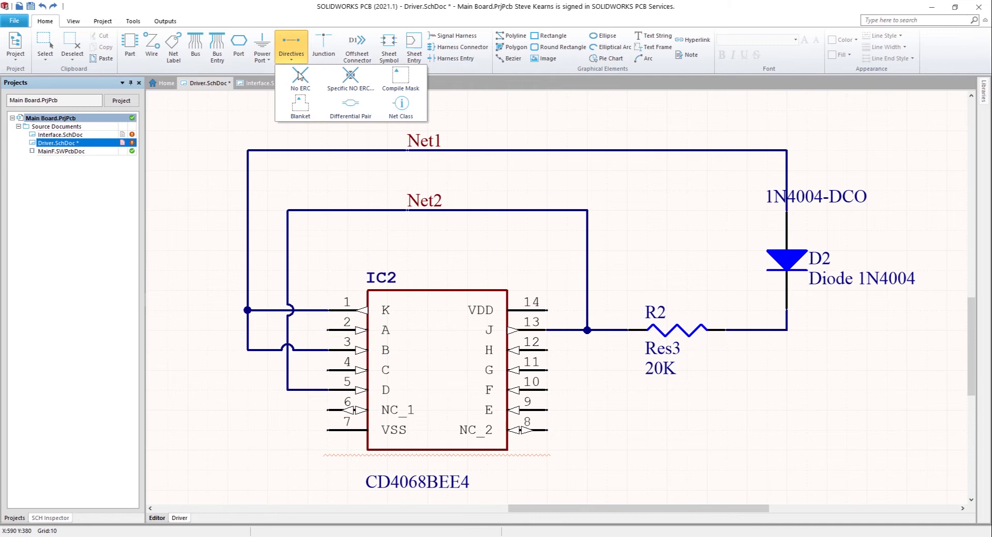
pyautogui.click(400, 106)
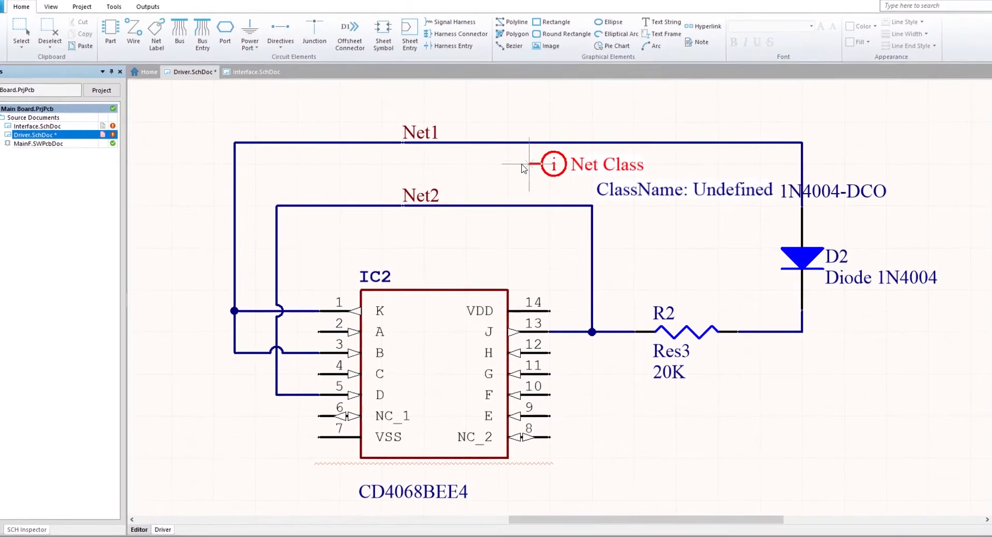
pyautogui.doubleClick(553, 164)
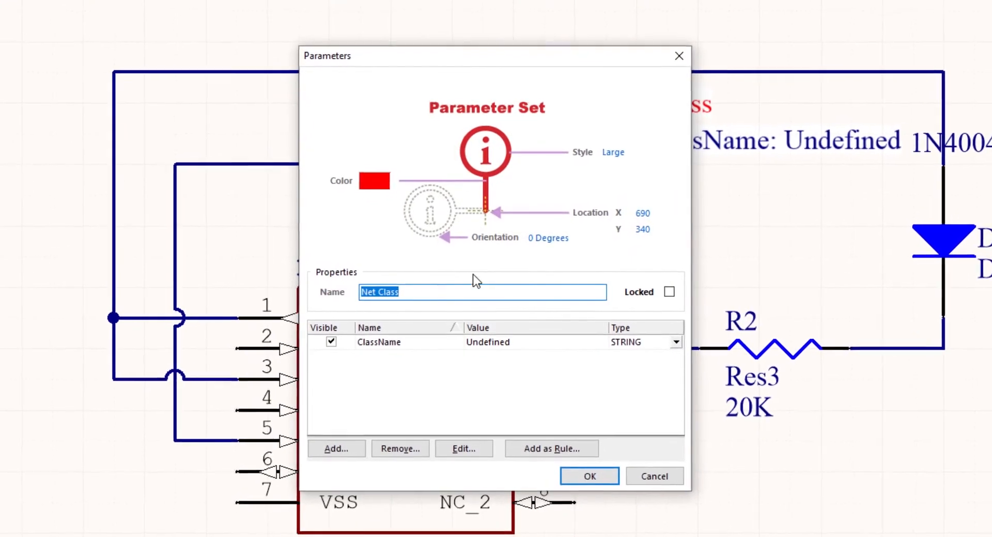
pyautogui.write('Net C')
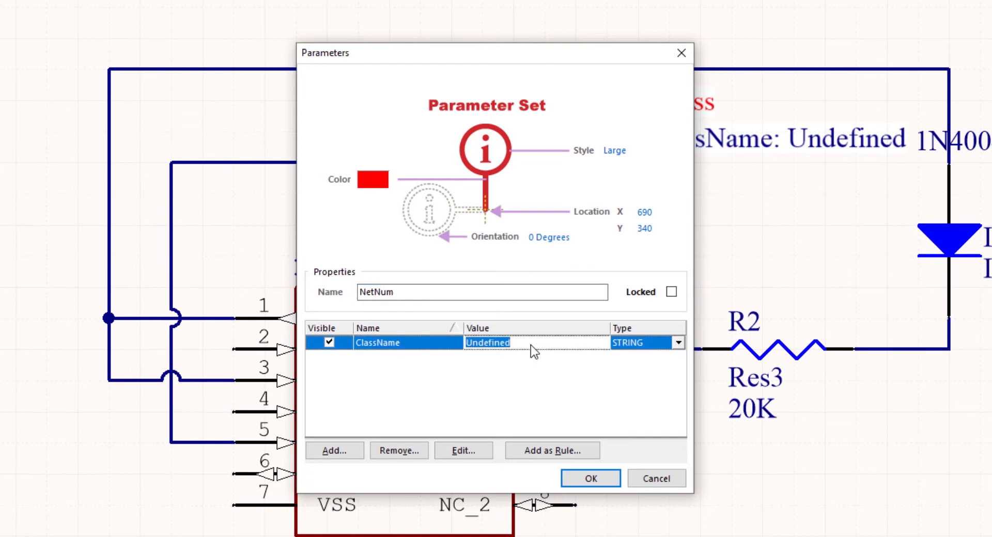
pyautogui.write('Net*')
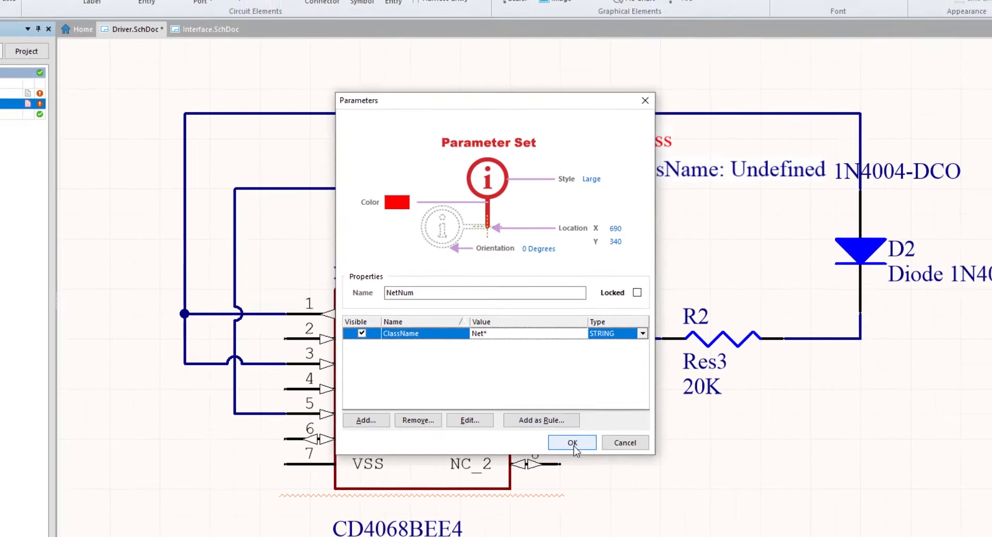
pyautogui.click(571, 443)
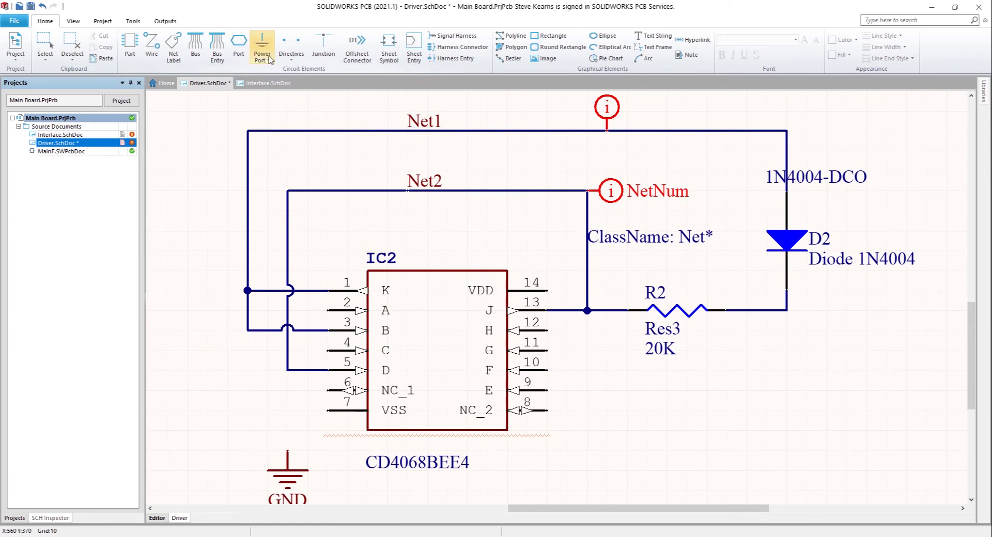
# Step: Place a VCC-style power port above IC2 pin 14 with its net set to VDD
pyautogui.click(261, 47)
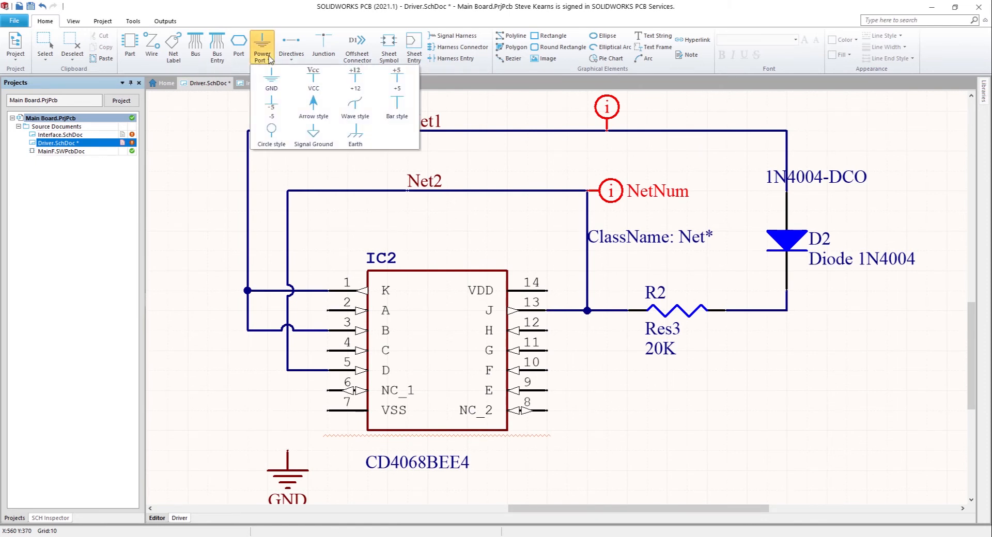
pyautogui.moveTo(313, 76)
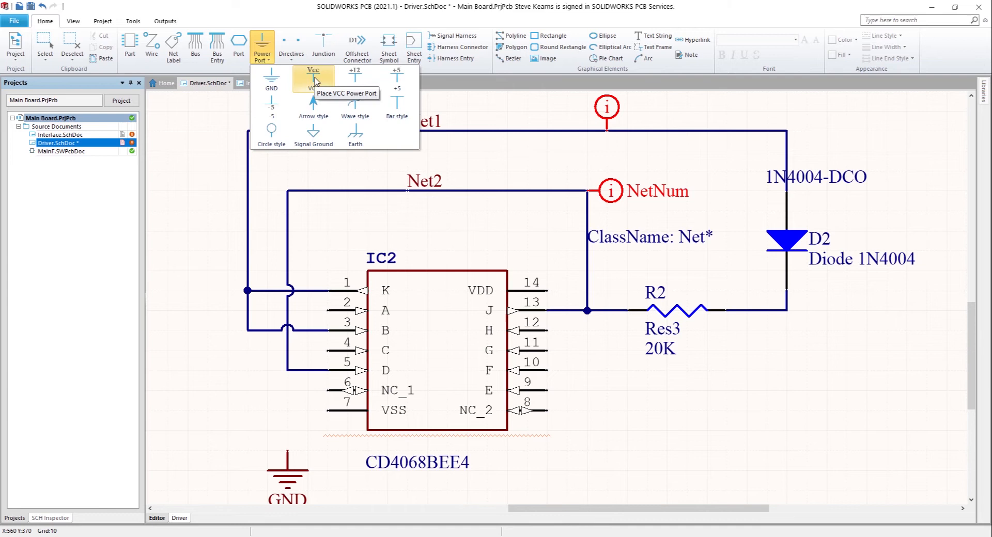
pyautogui.click(312, 70)
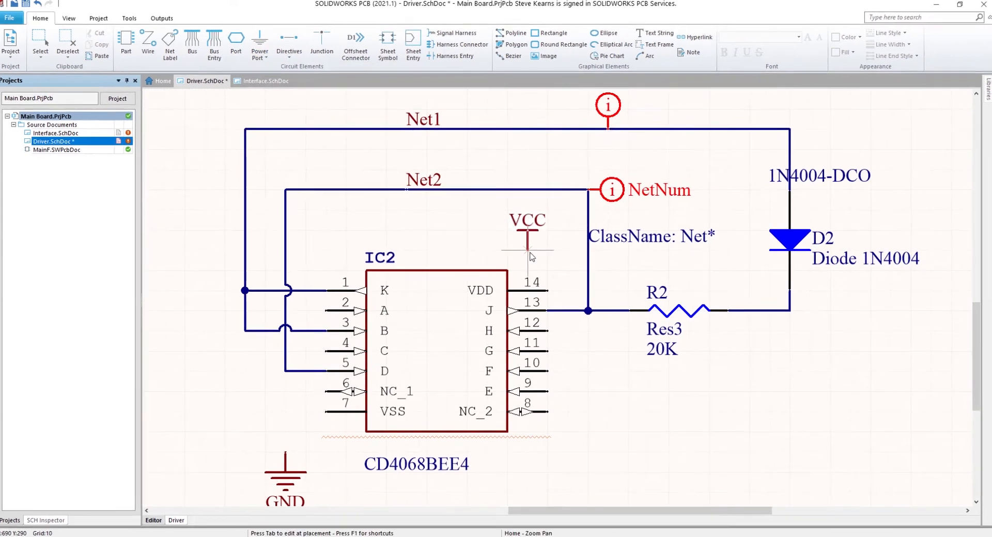
pyautogui.doubleClick(527, 244)
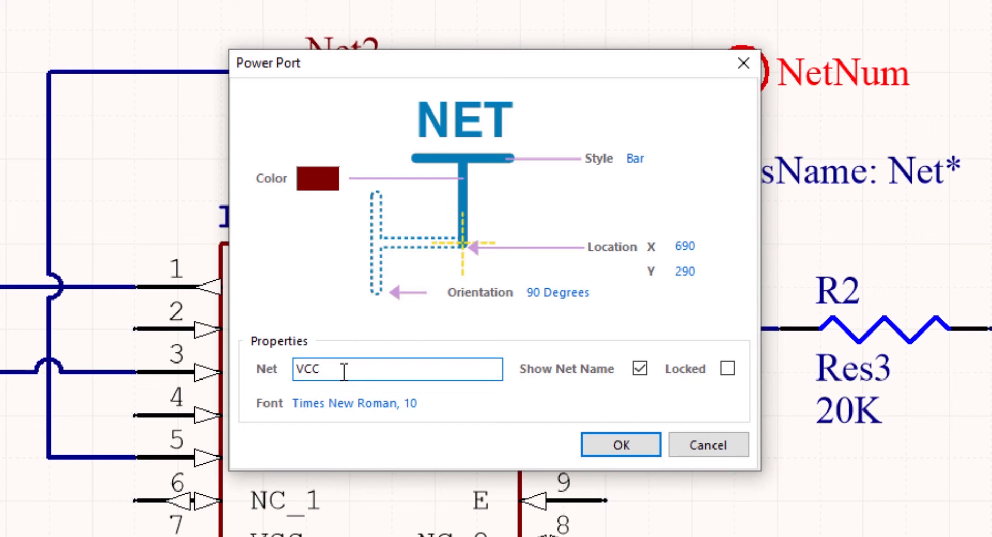
pyautogui.write('VDD')
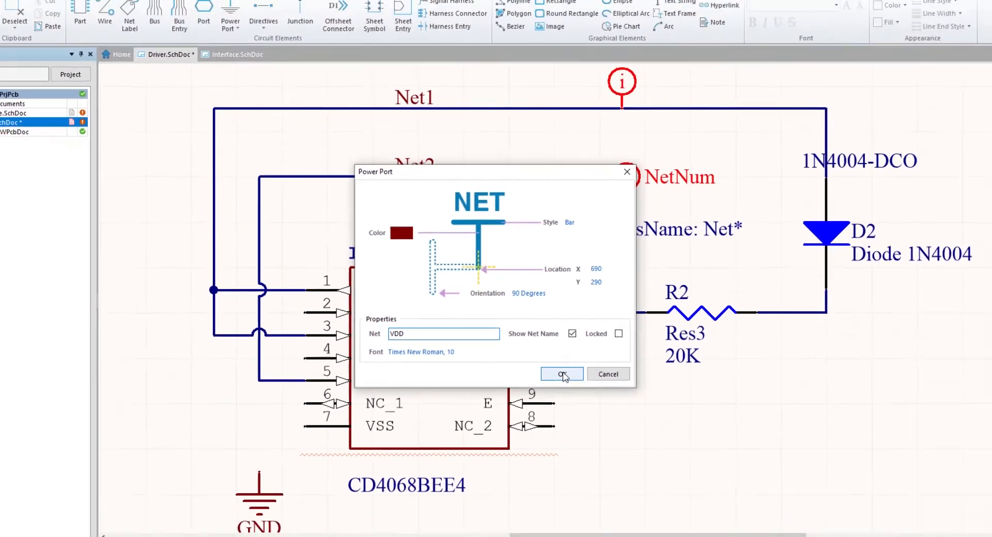
pyautogui.click(561, 374)
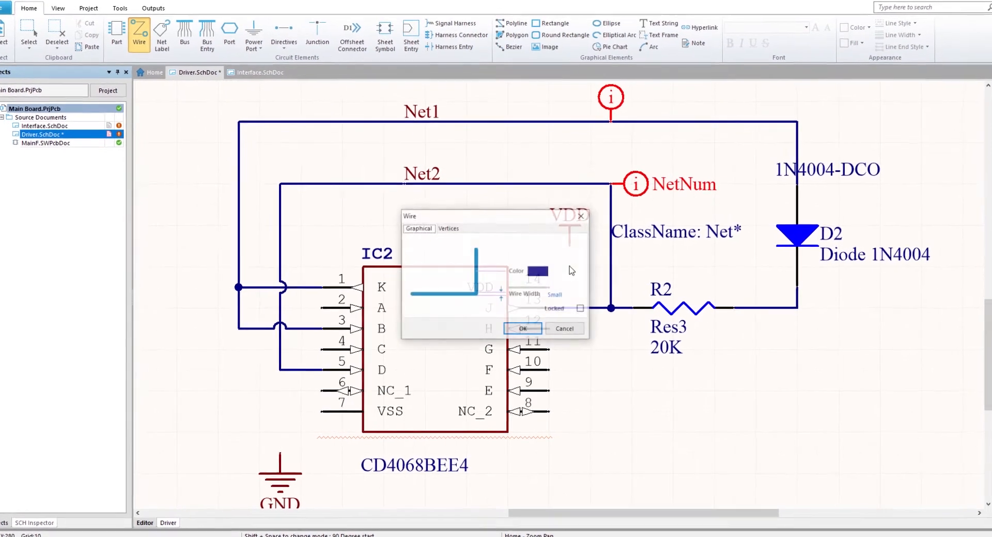
# Step: Wire pin 14 to VDD in pink Medium width, then VSS to GND in green
pyautogui.click(536, 271)
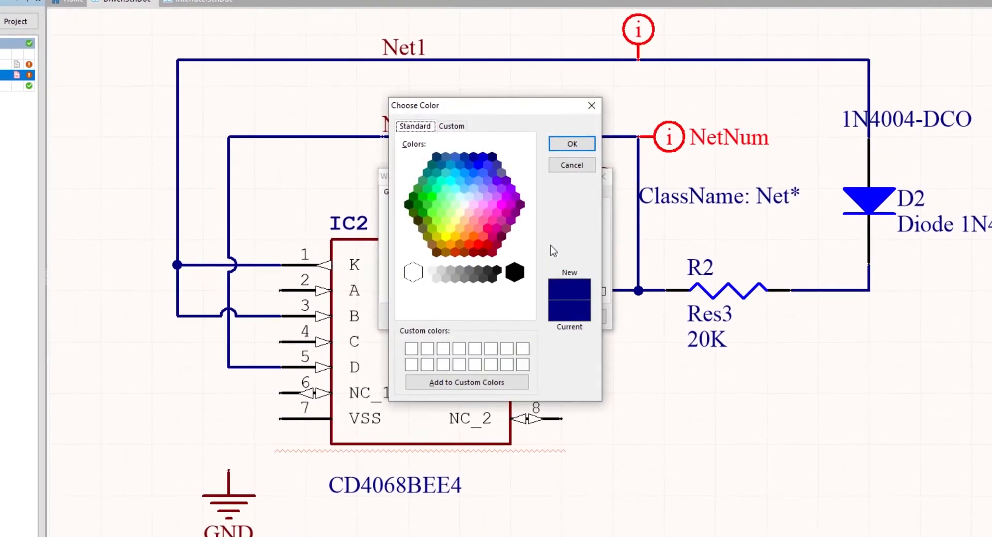
pyautogui.click(570, 143)
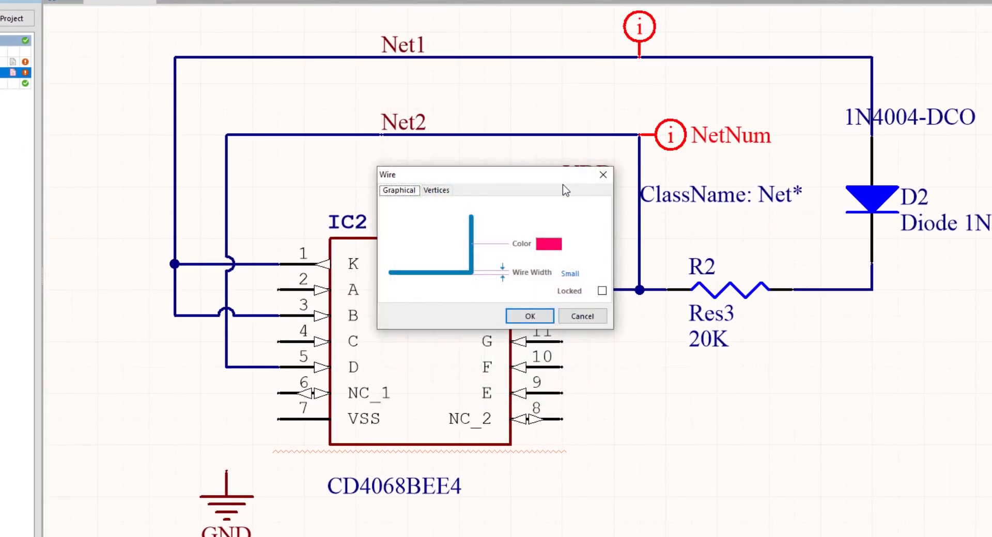
pyautogui.click(582, 272)
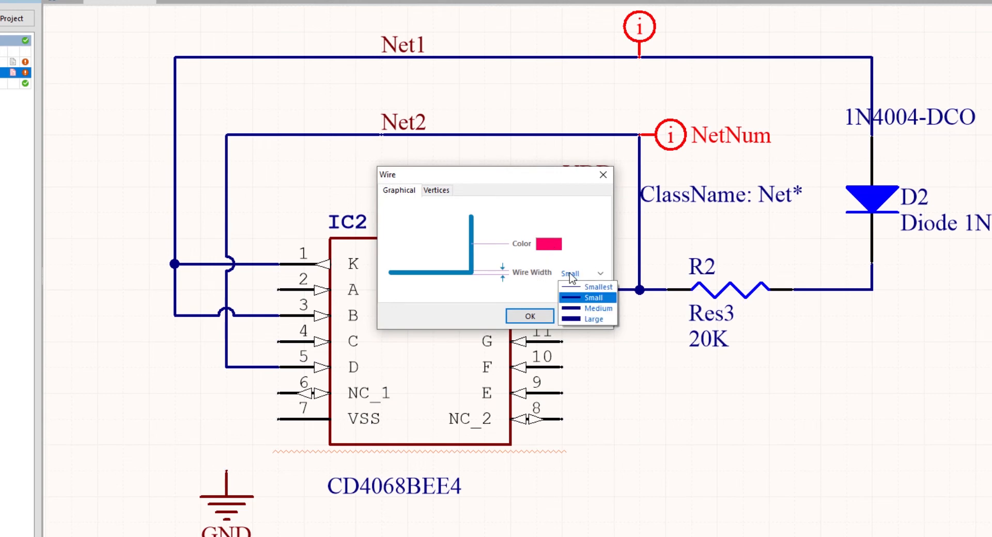
pyautogui.click(596, 308)
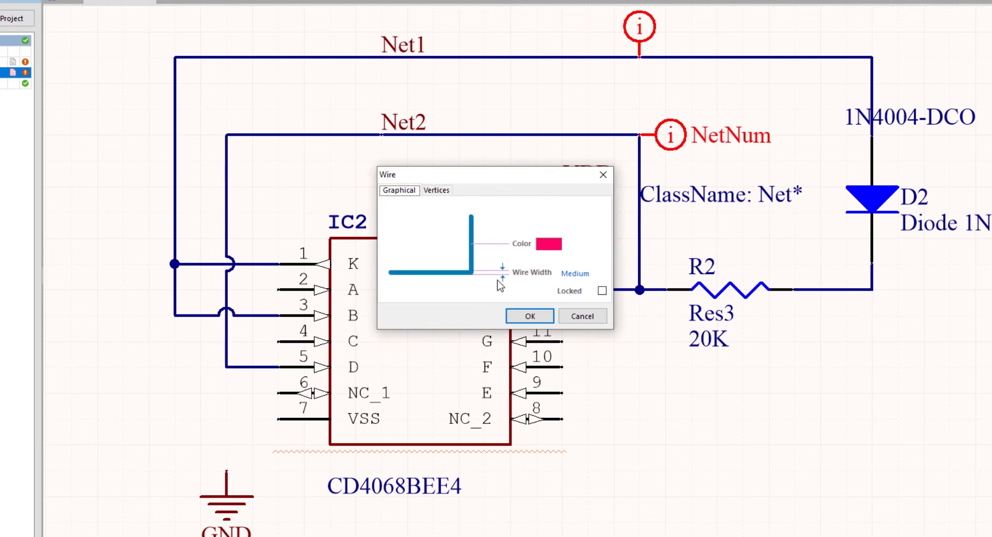
pyautogui.click(548, 244)
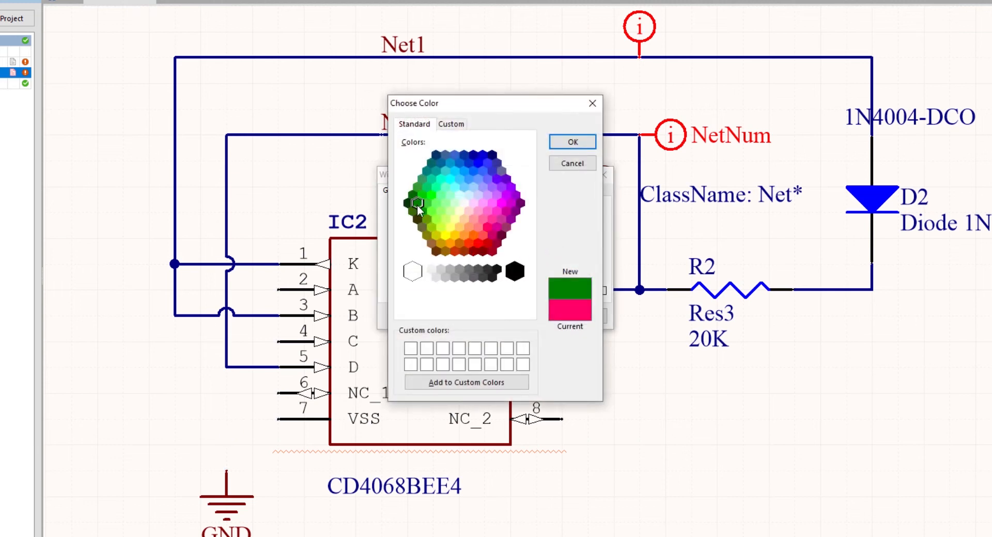
pyautogui.click(570, 142)
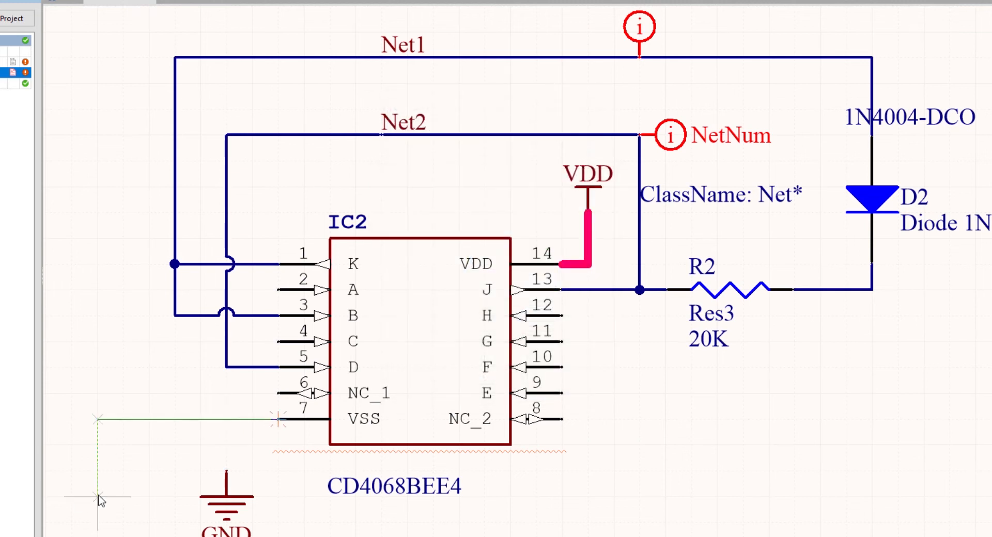
pyautogui.click(223, 459)
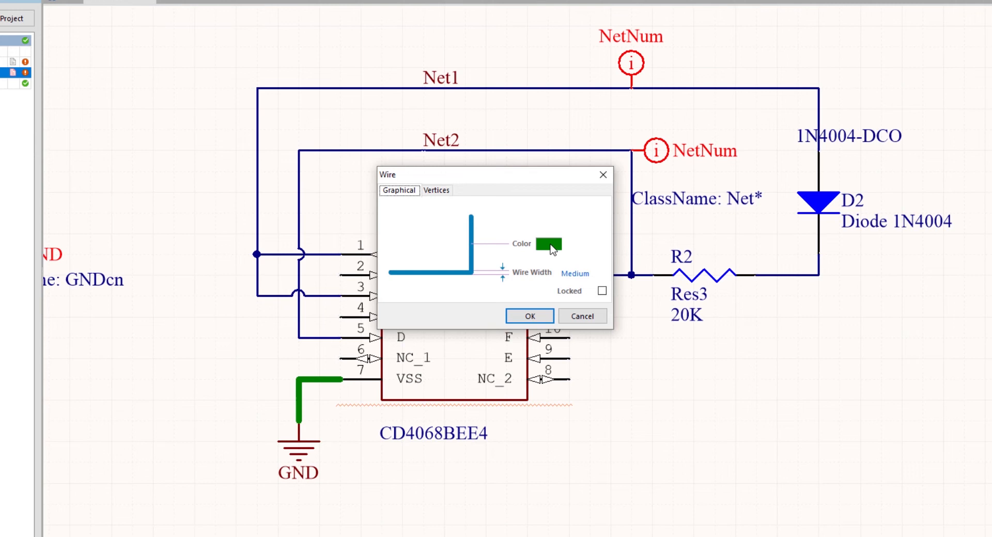
# Step: Reset the wire settings to navy colour and Small width
pyautogui.click(550, 245)
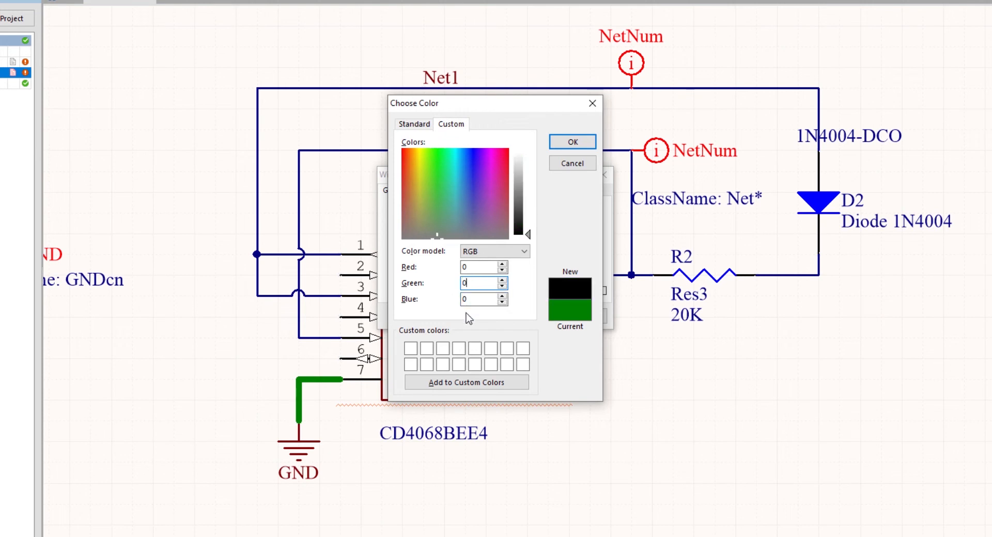
pyautogui.write('128')
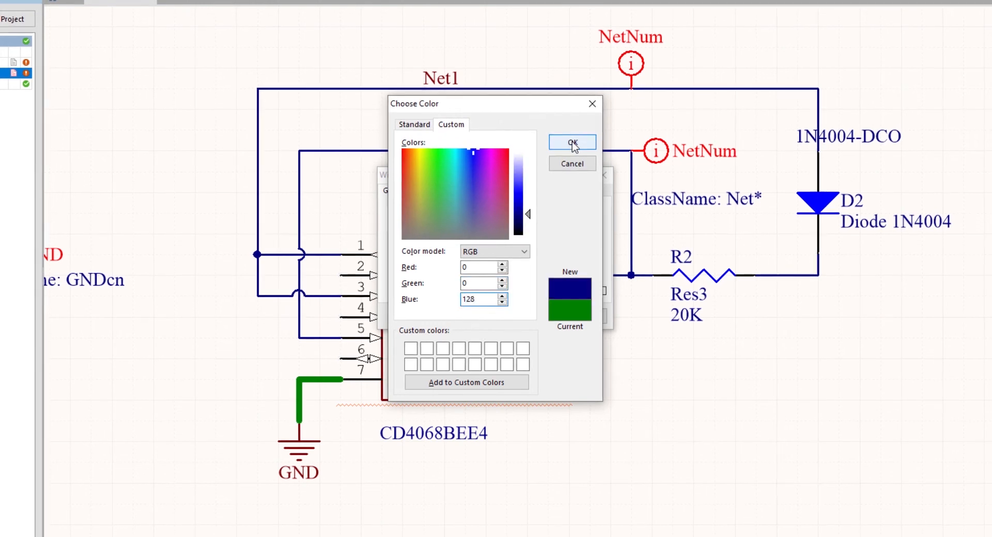
pyautogui.click(572, 142)
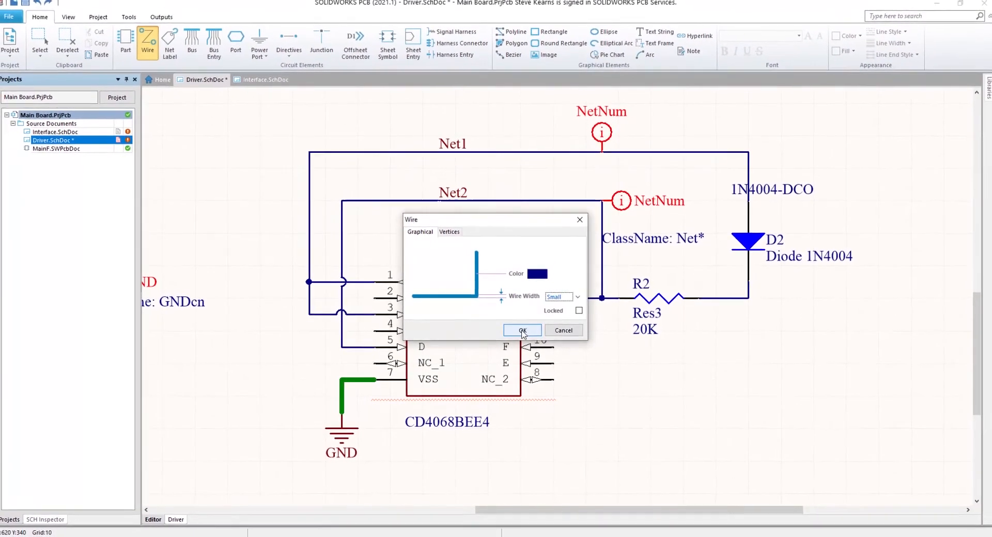
pyautogui.click(522, 331)
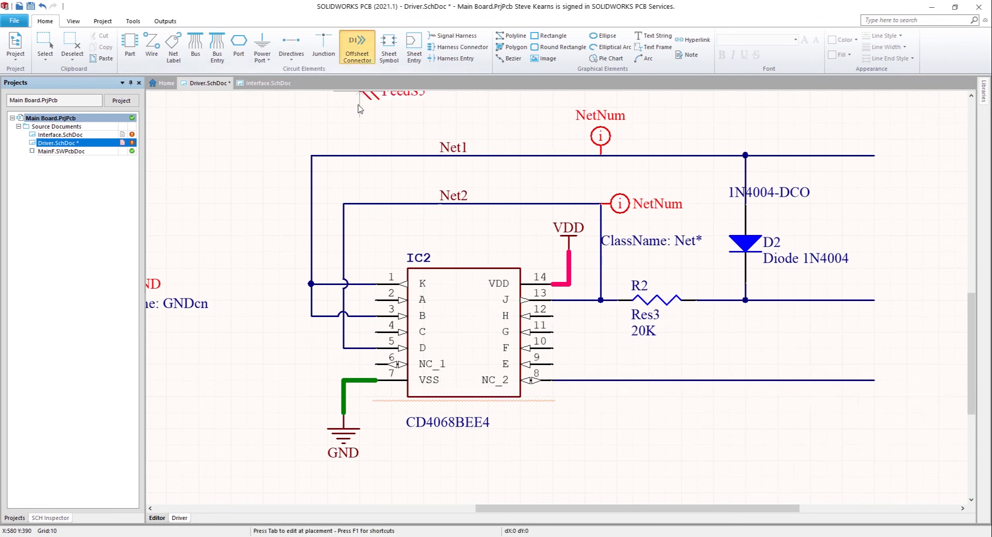
# Step: Place off-sheet connectors named Net1 and Net2 at the ends of the loop wires
pyautogui.doubleClick(379, 92)
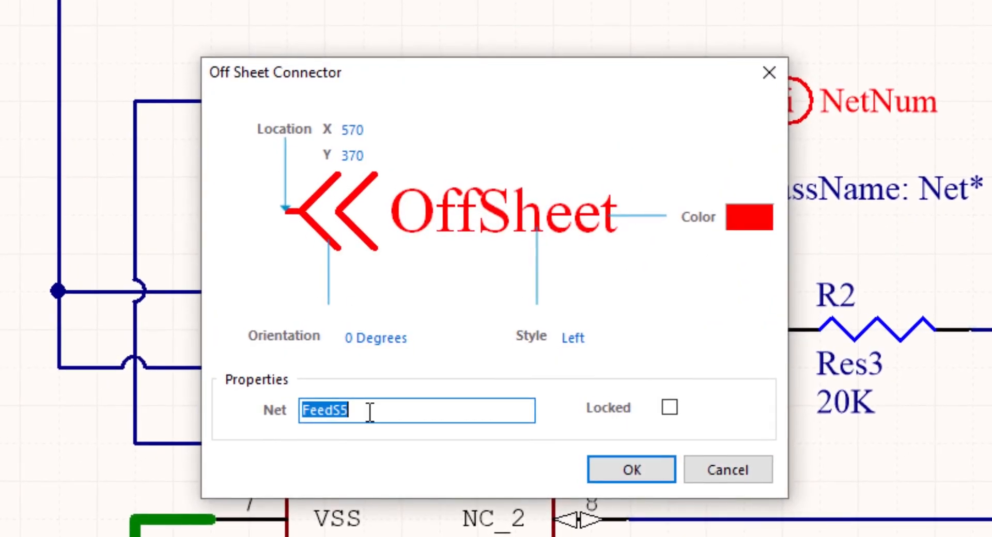
pyautogui.write('Net1')
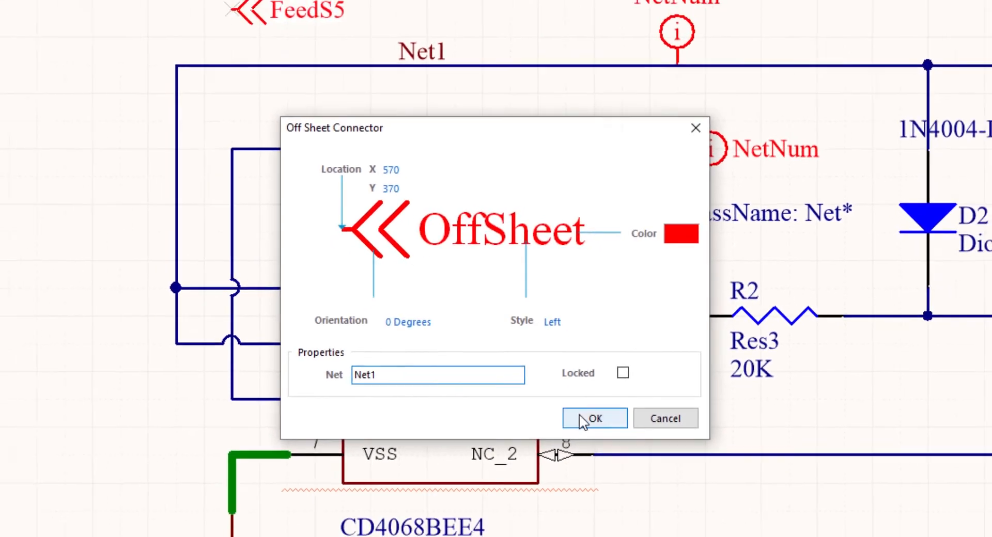
pyautogui.click(593, 418)
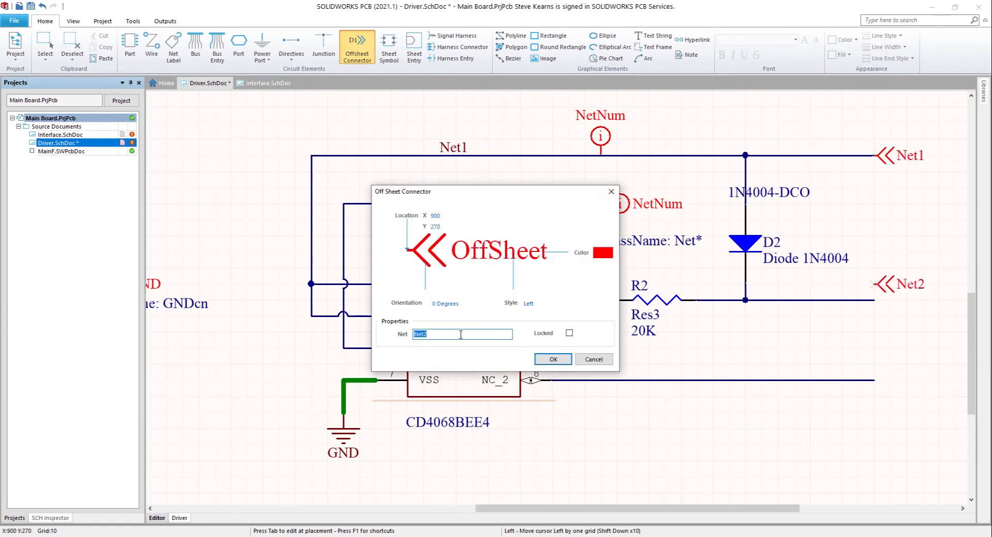
pyautogui.click(552, 359)
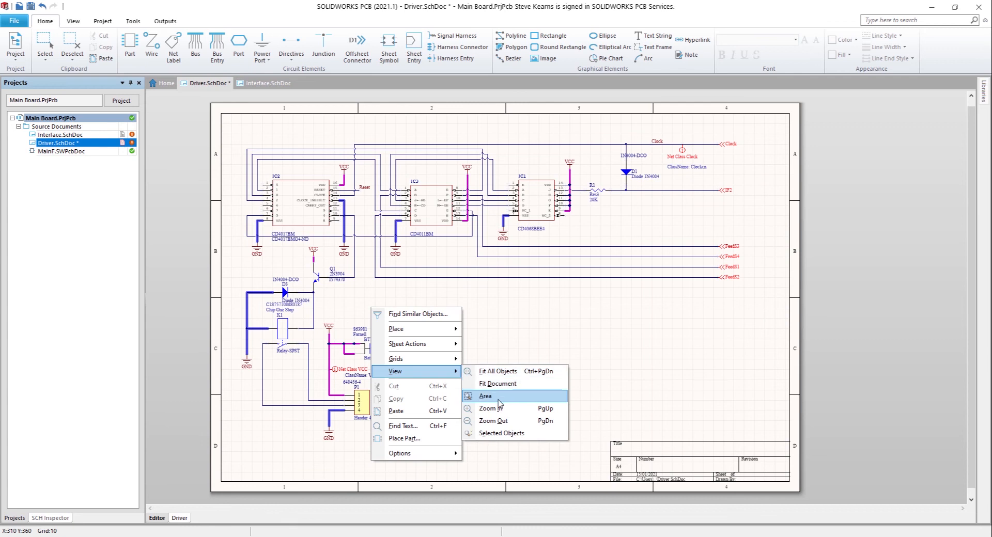
pyautogui.click(485, 396)
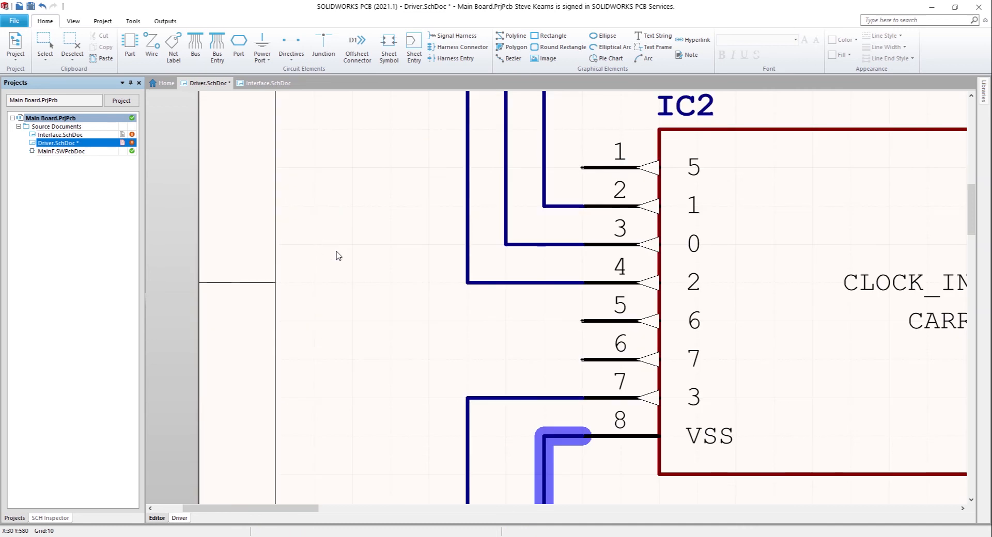
pyautogui.moveTo(585, 324)
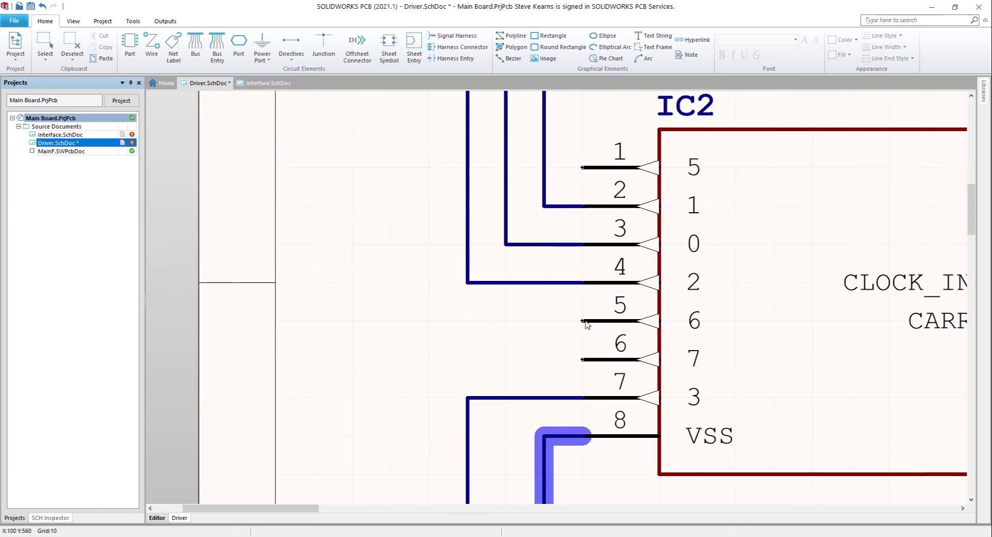
pyautogui.moveTo(586, 329)
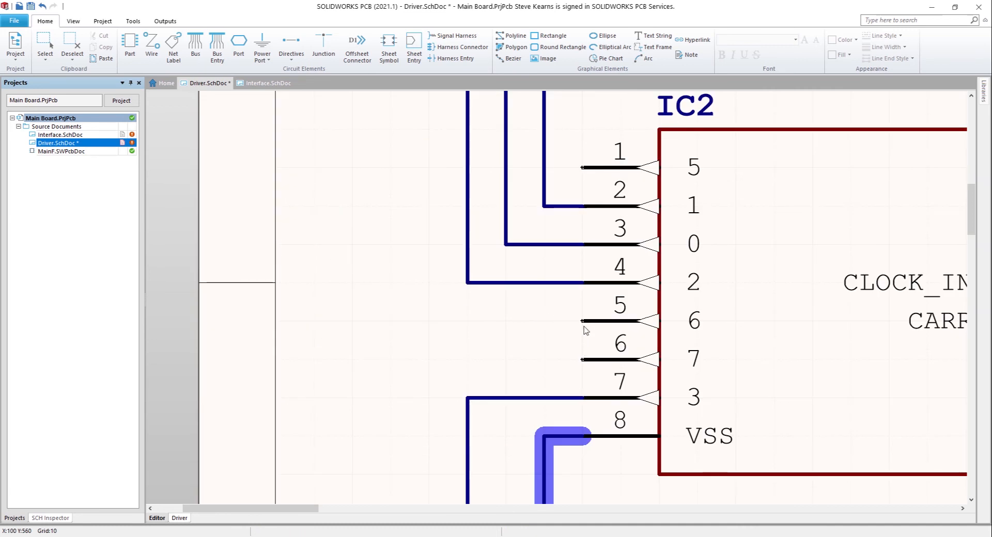